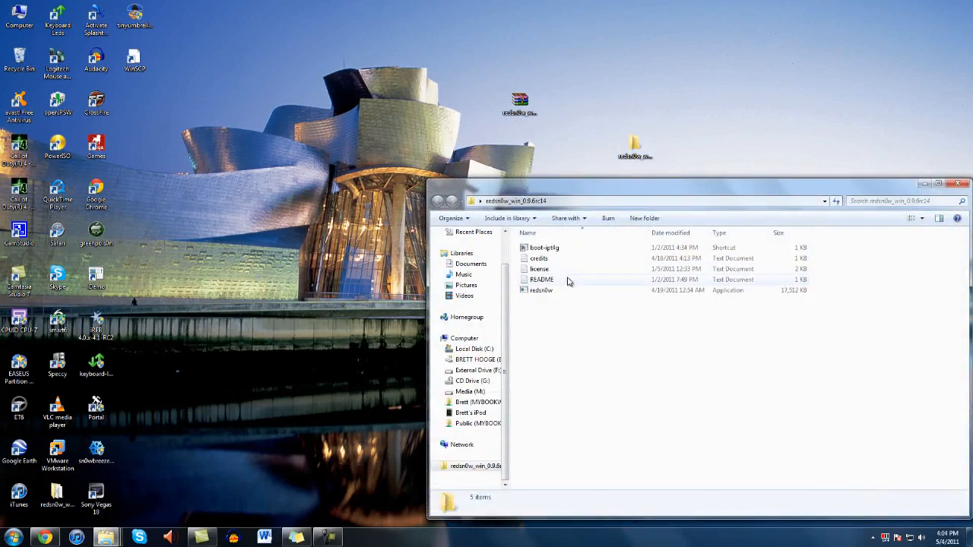
# Launch redsn0w, load the iPod4,1_4.3.2_8H7_Restore firmware and continue to the options
pyautogui.doubleClick(540, 290)
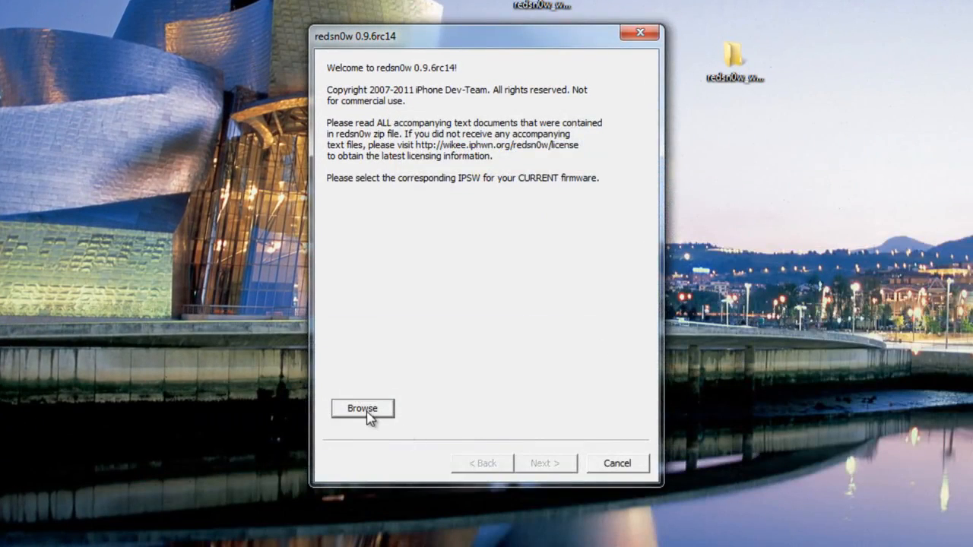
pyautogui.click(361, 408)
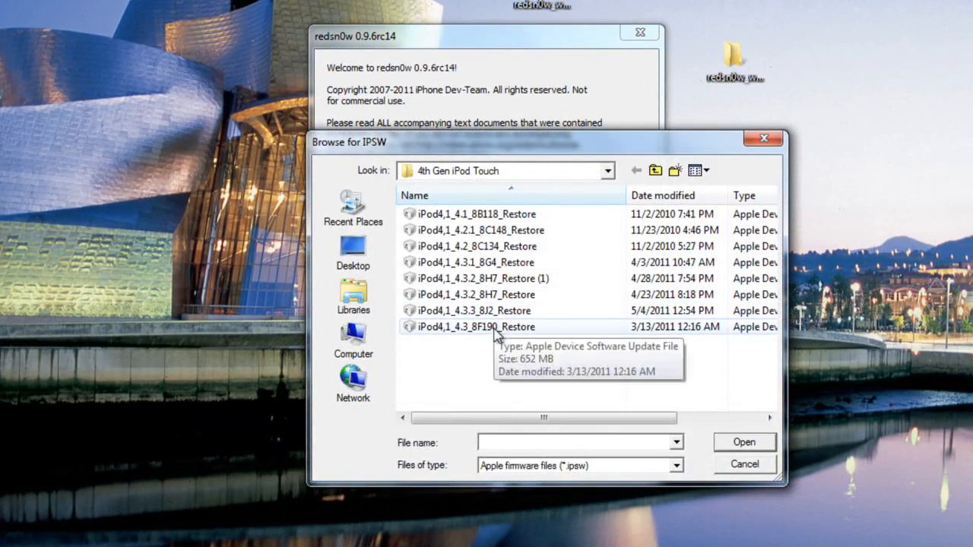
pyautogui.click(476, 294)
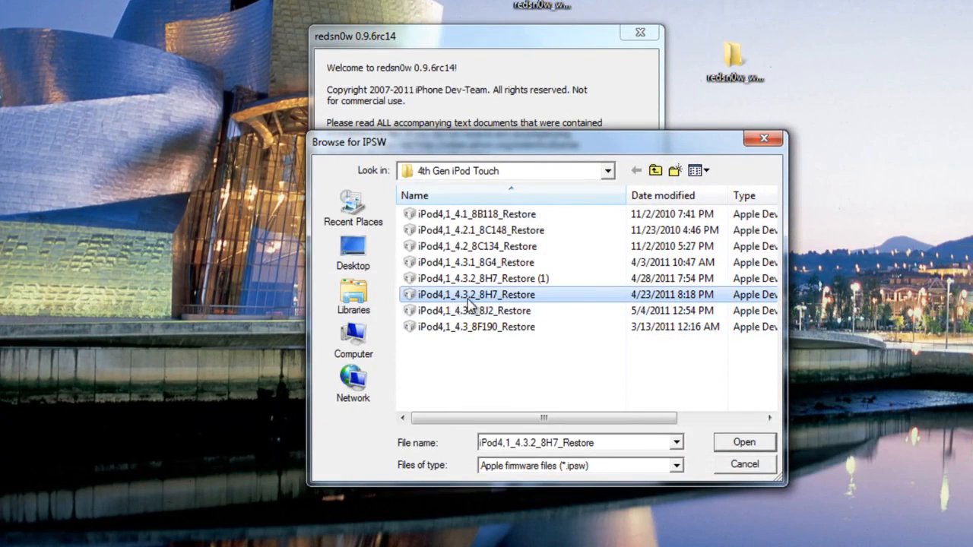
pyautogui.moveTo(521, 304)
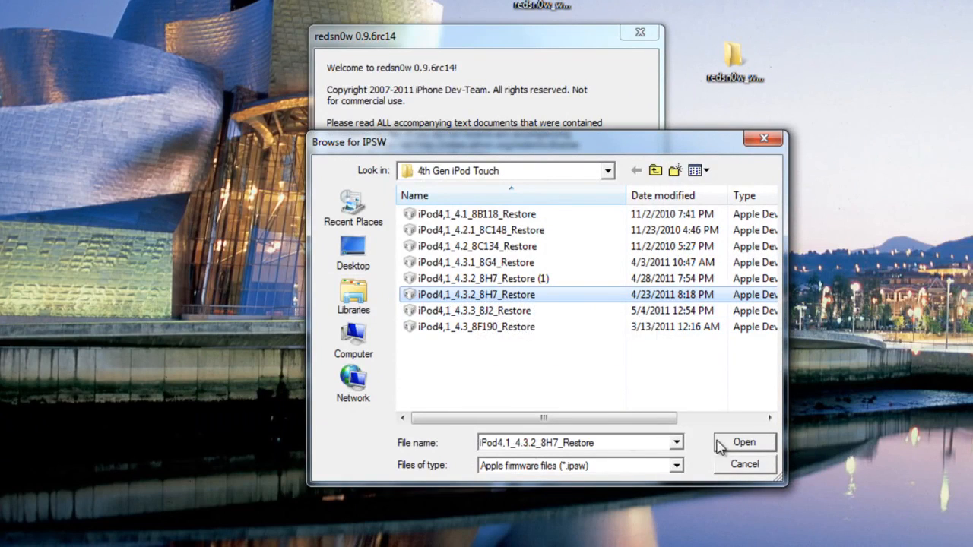
pyautogui.click(743, 442)
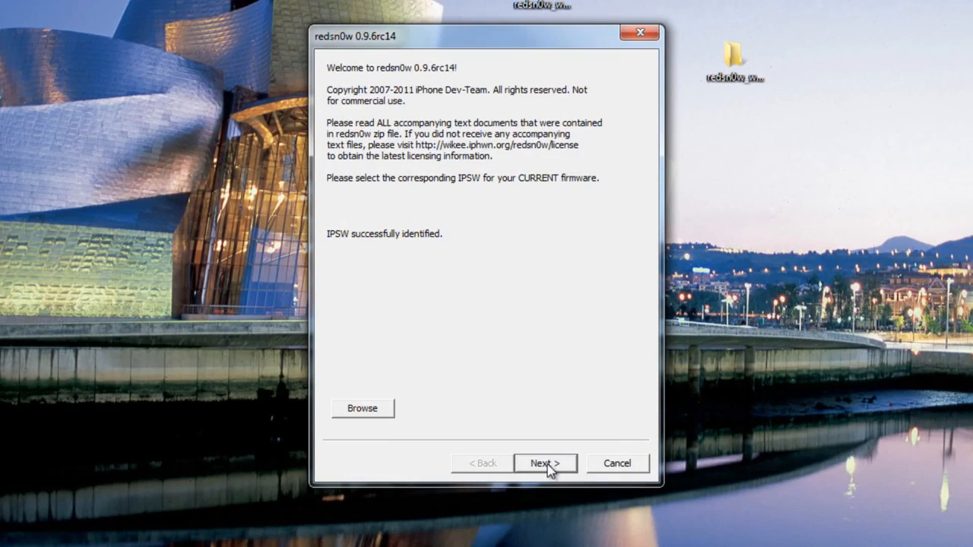
pyautogui.click(544, 463)
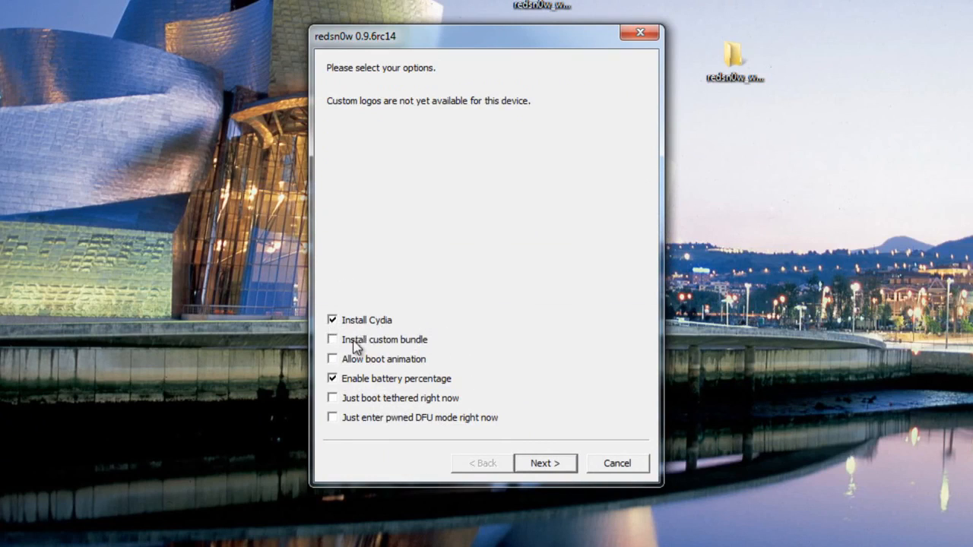
pyautogui.moveTo(403, 380)
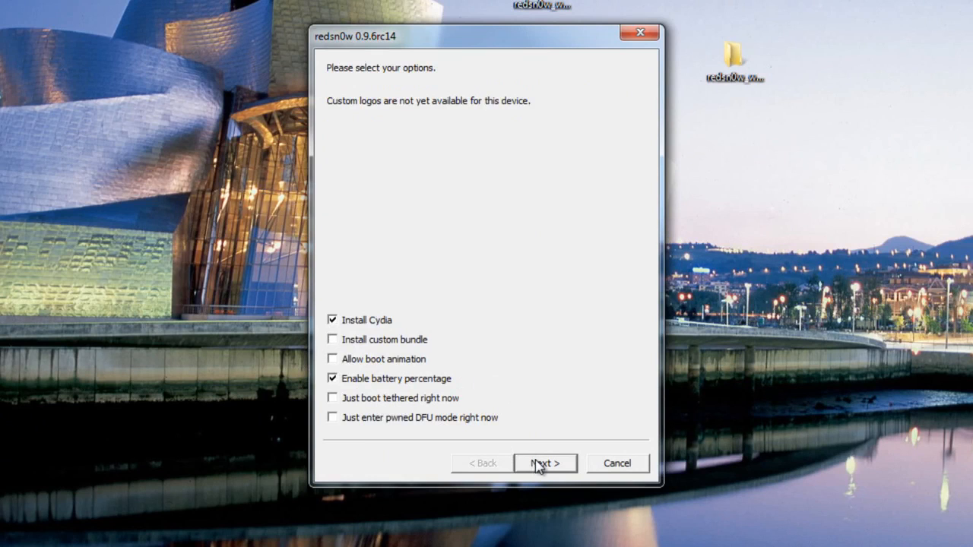
# Accept Install Cydia and Enable battery percentage and continue
pyautogui.click(544, 464)
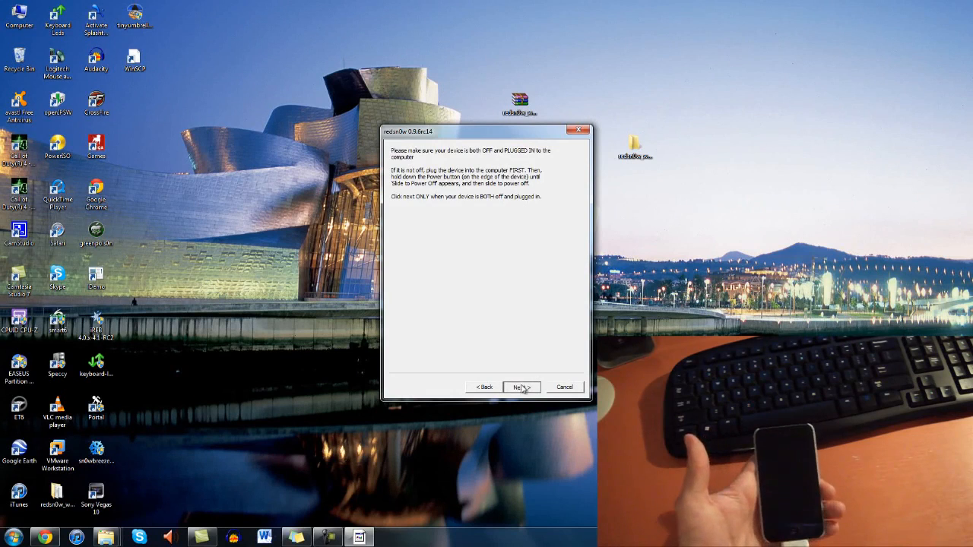
# Start the jailbreak with the iPod powered off and plugged in
pyautogui.click(520, 387)
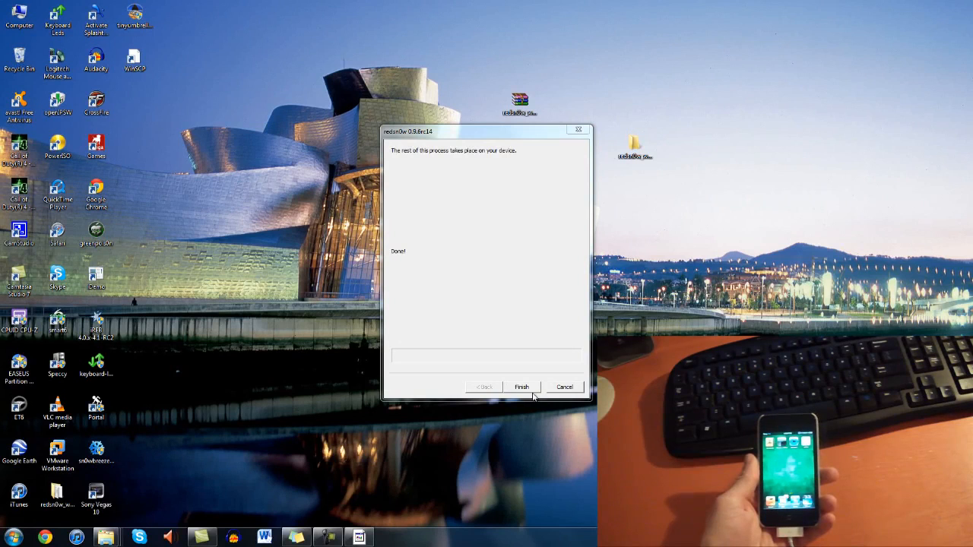
# Finish the jailbreak, relaunch redsn0w and reload the iPod4,1_4.3.2_8H7_Restore firmware
pyautogui.click(521, 387)
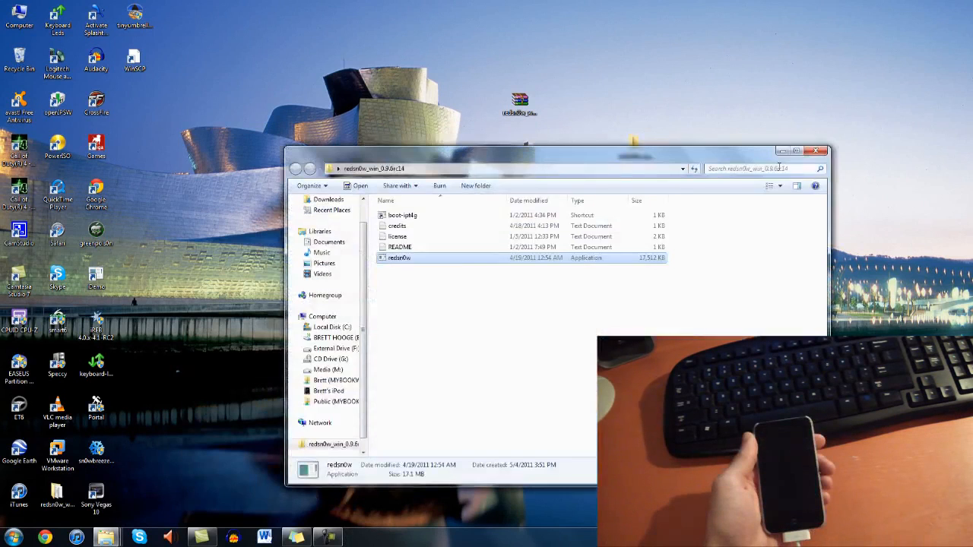
pyautogui.doubleClick(399, 258)
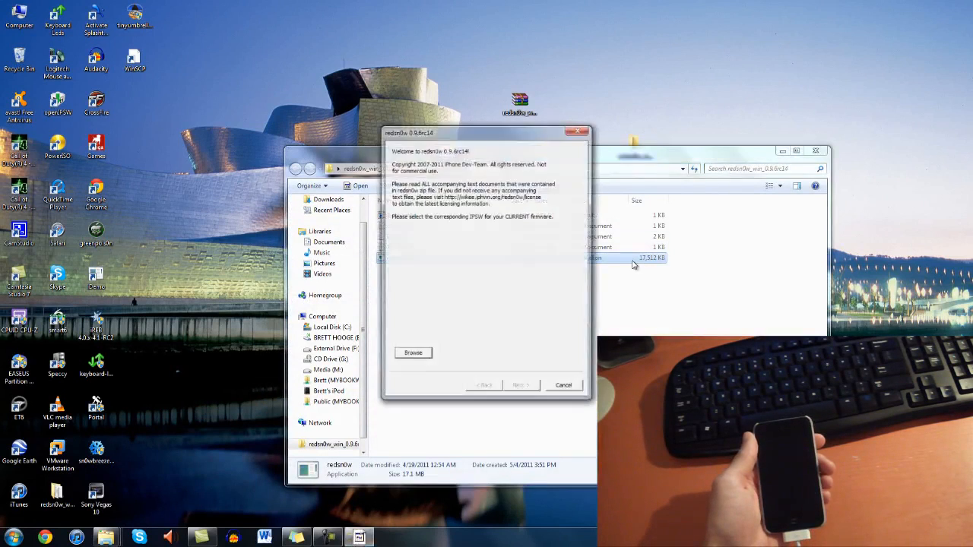
pyautogui.click(412, 352)
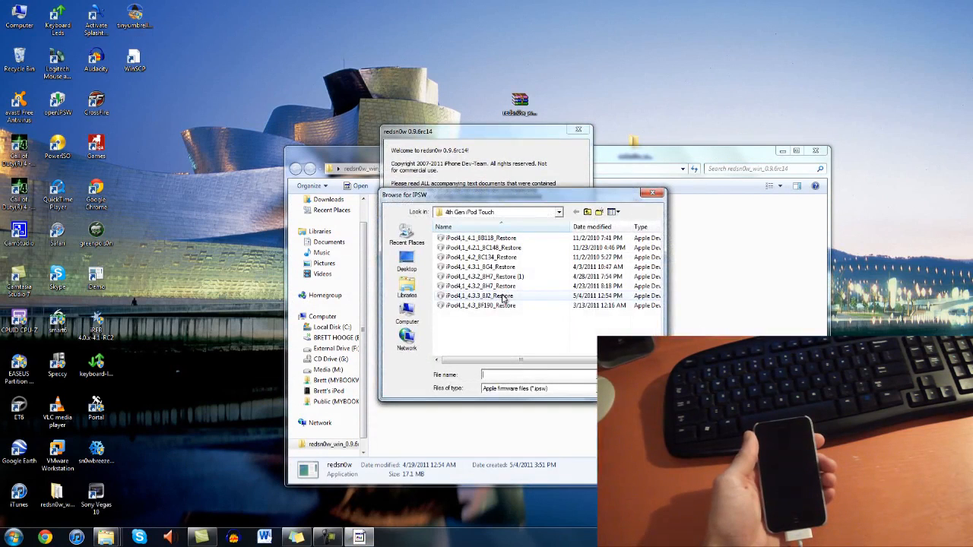
pyautogui.doubleClick(478, 296)
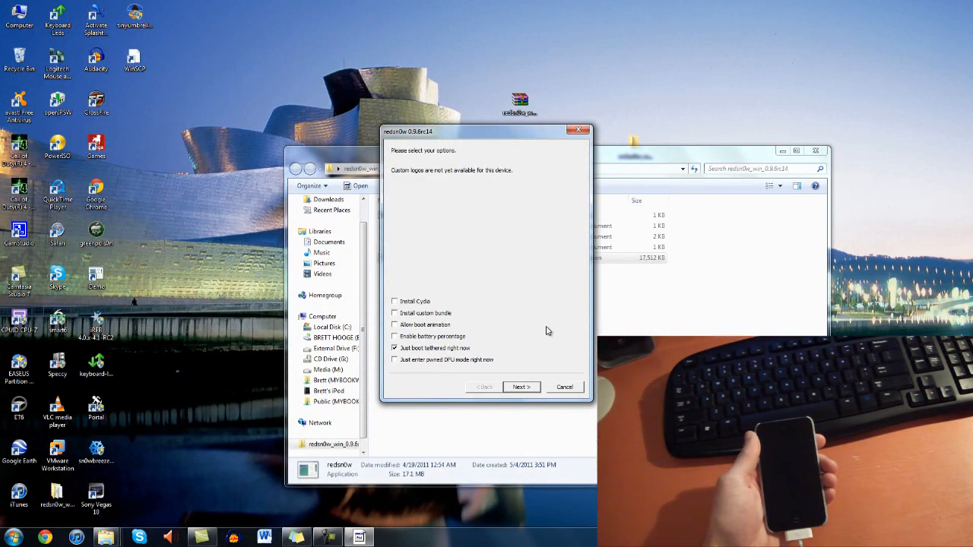
# Continue with only 'Just boot tethered right now' selected
pyautogui.click(520, 387)
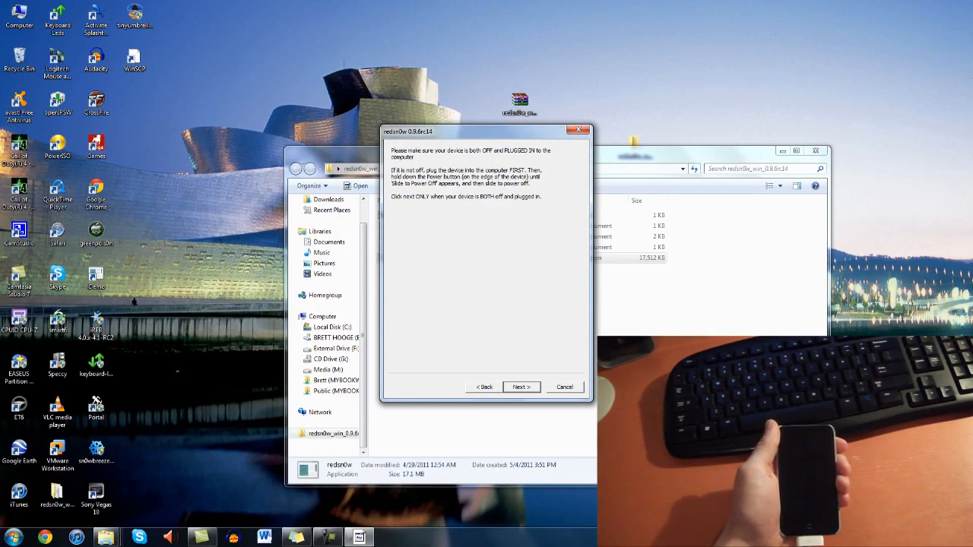
# Confirm the iPod is off and connected, then run the tethered boot to completion
pyautogui.click(521, 387)
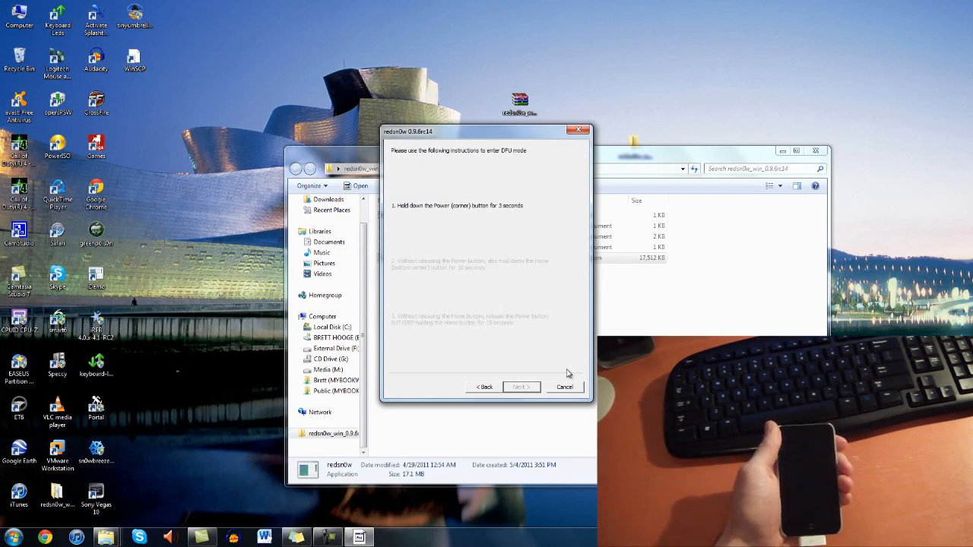
pyautogui.click(521, 387)
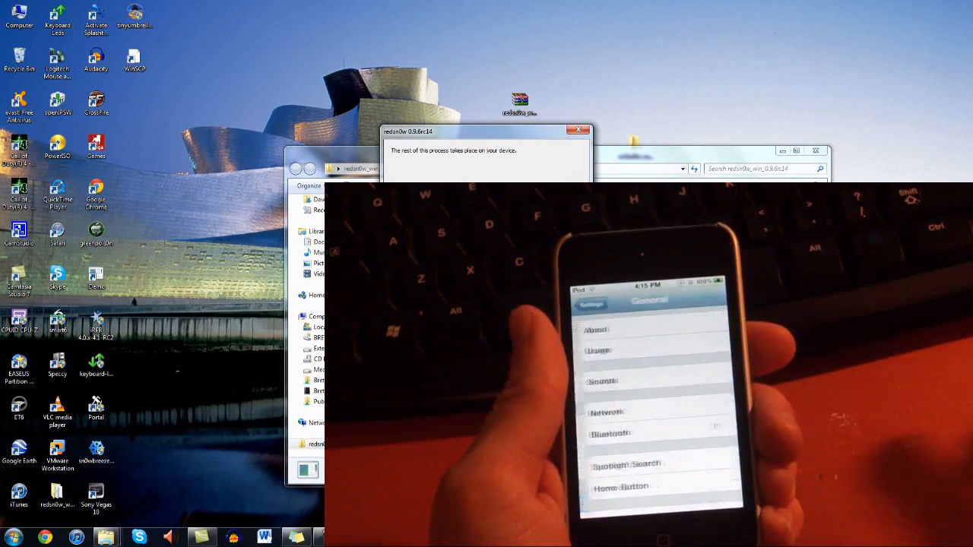
pyautogui.click(596, 329)
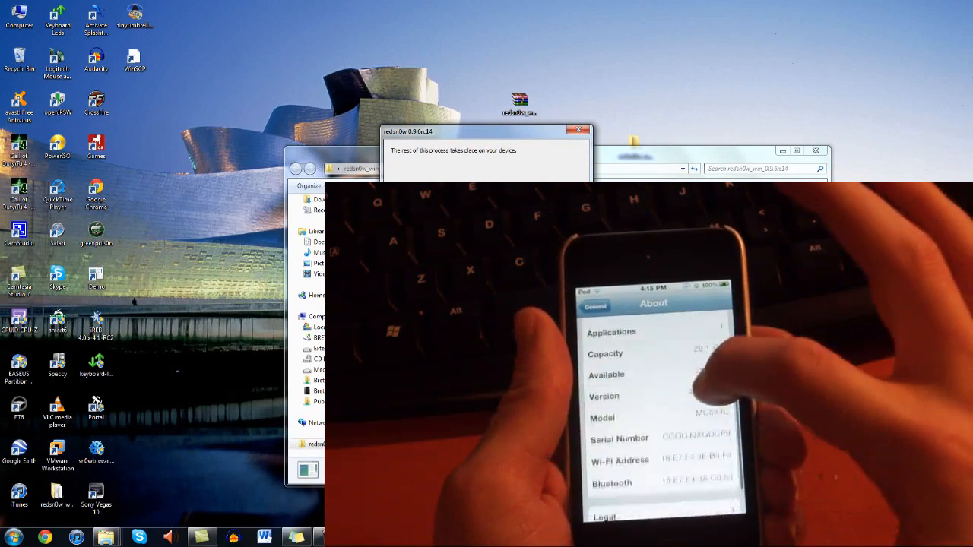